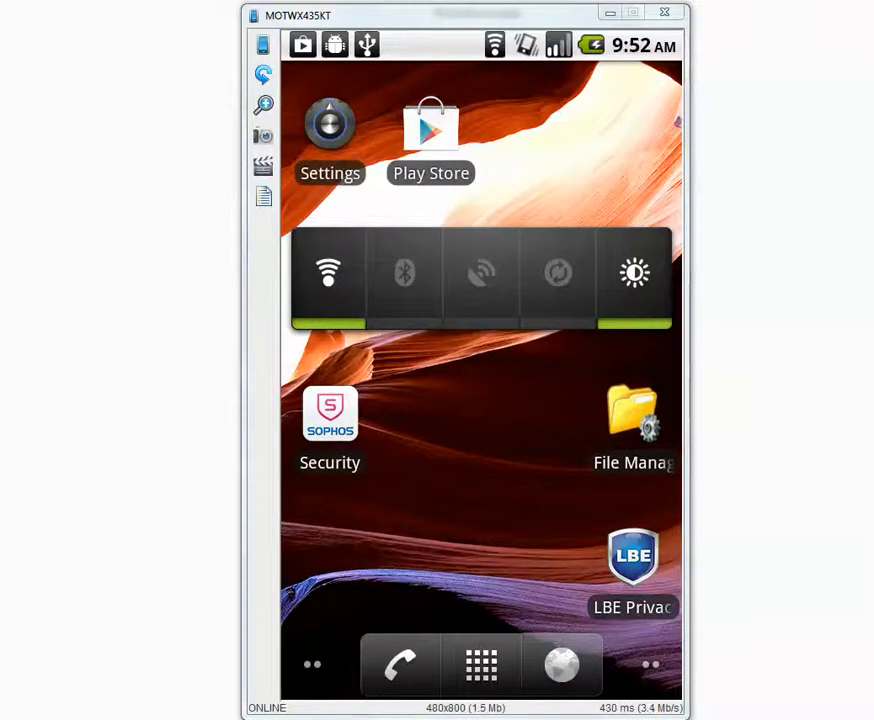
Launch Sophos Mobile Security and review the malware scanner settings list.
{"action": "left_click", "coordinate": [330, 412]}
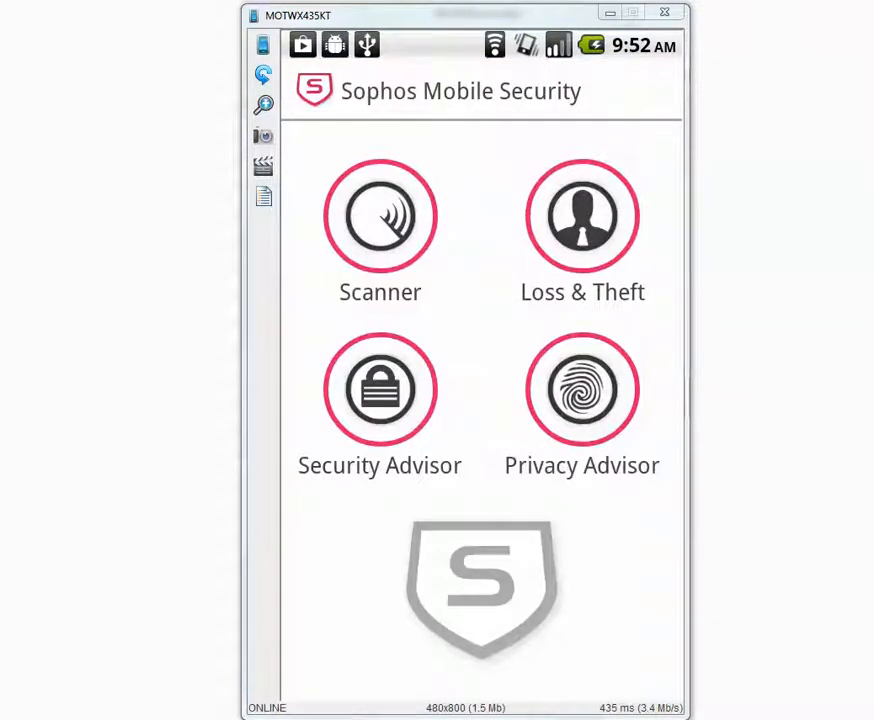
{"action": "left_click", "coordinate": [380, 216]}
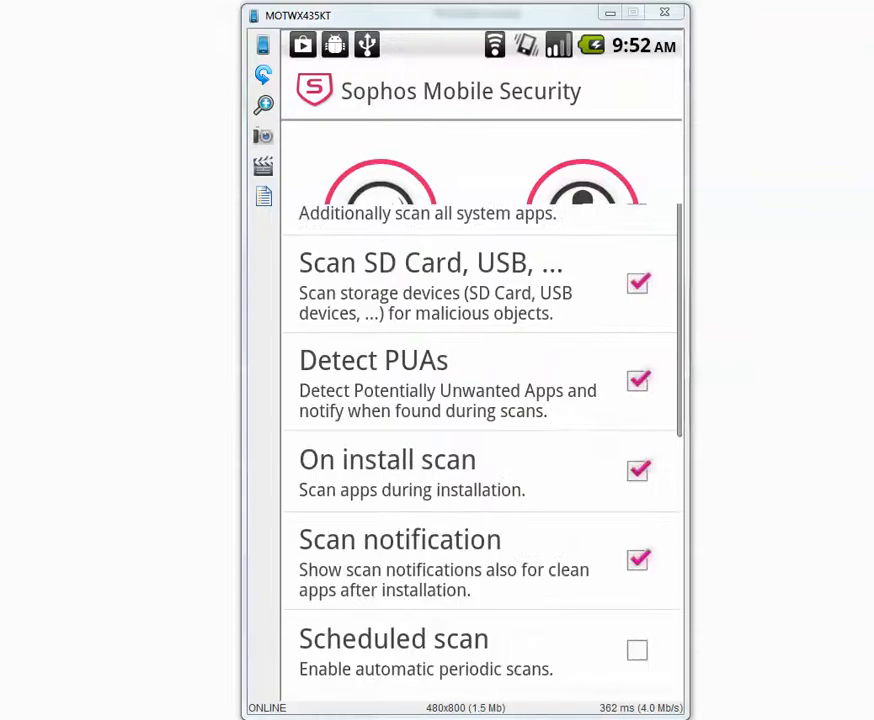
{"action": "scroll", "scroll_direction": "up", "scroll_amount": 3}
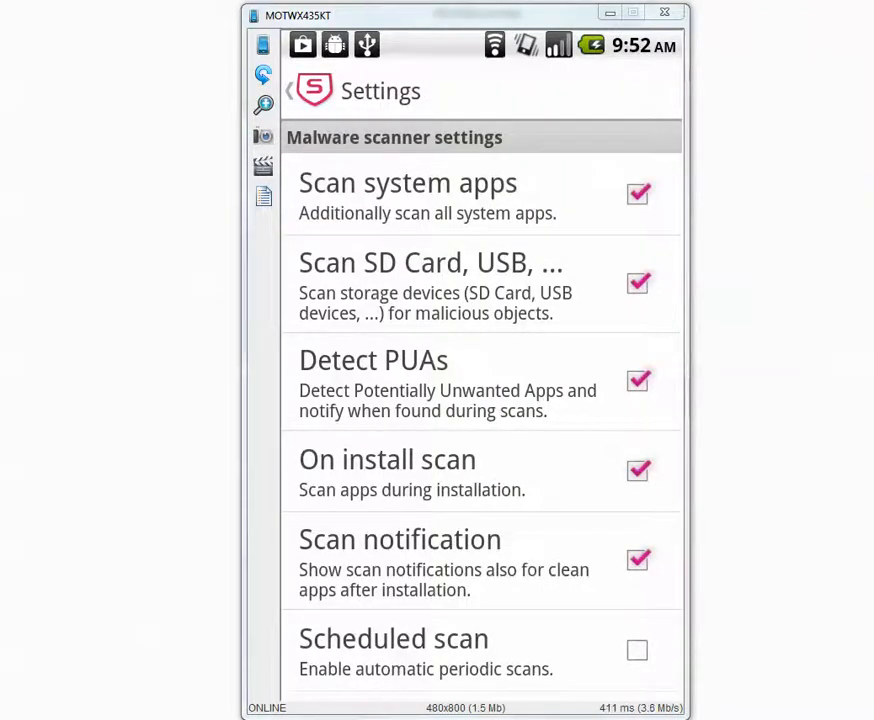
{"action": "scroll", "scroll_direction": "down", "scroll_amount": 3}
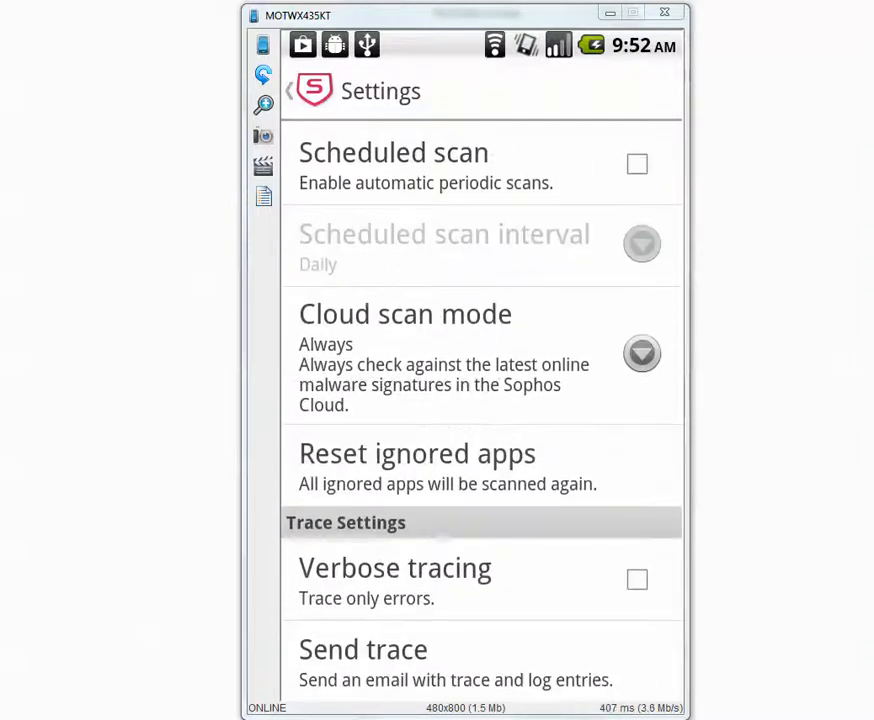
Reopen the scanner settings and scroll to scheduled scan off and cloud scan mode Always.
{"action": "left_click", "coordinate": [288, 92]}
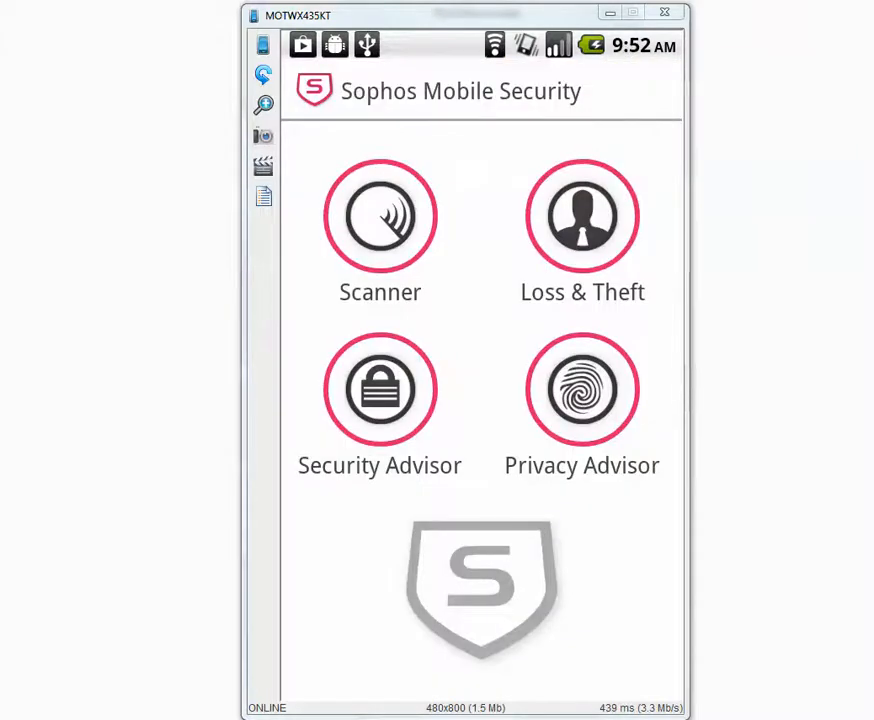
{"action": "left_click", "coordinate": [380, 216]}
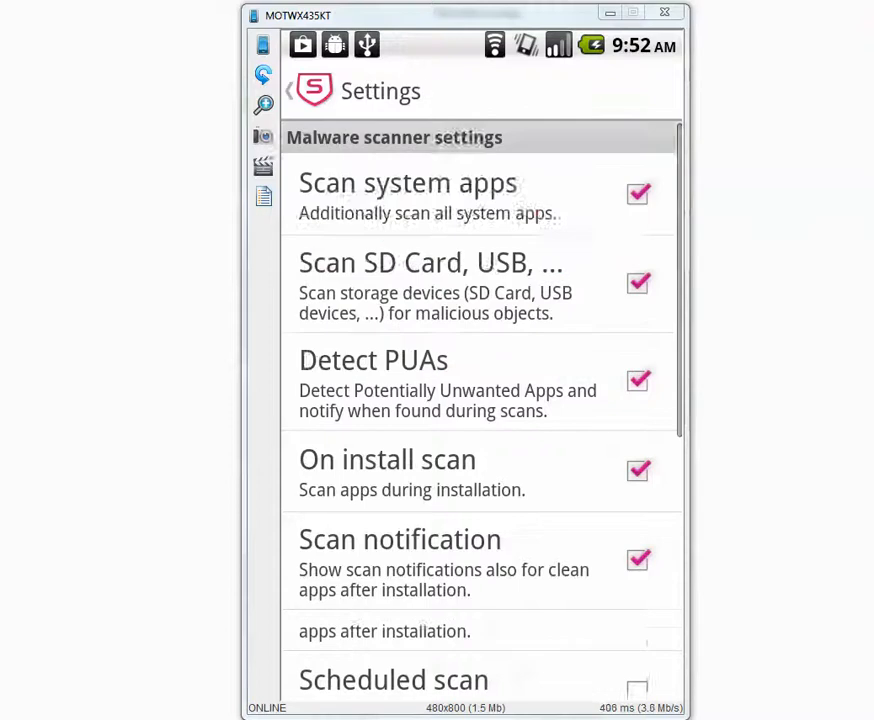
{"action": "scroll", "scroll_direction": "down", "scroll_amount": 3}
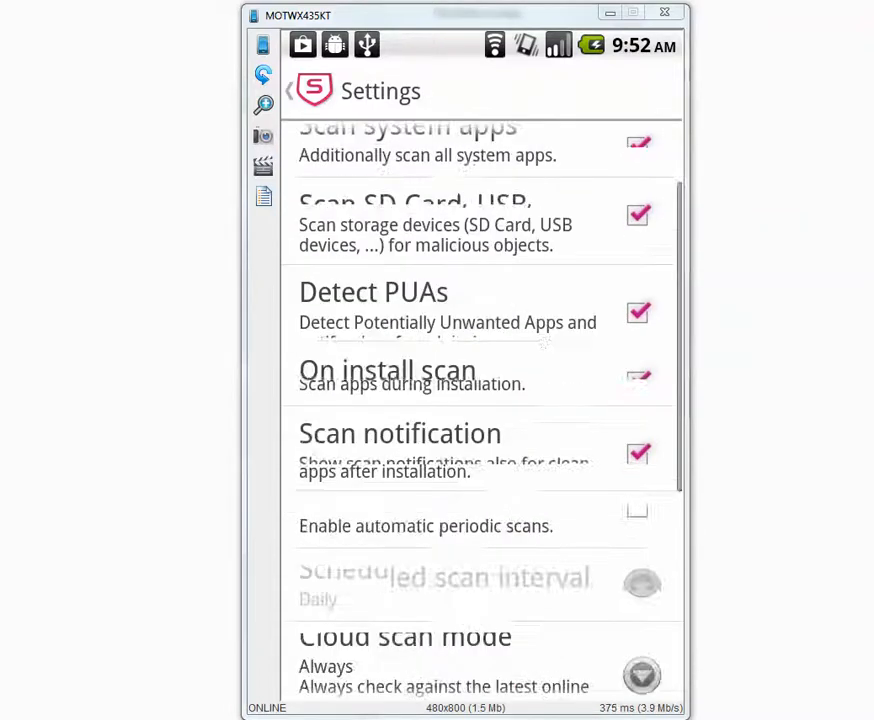
{"action": "scroll", "scroll_direction": "down", "scroll_amount": 3}
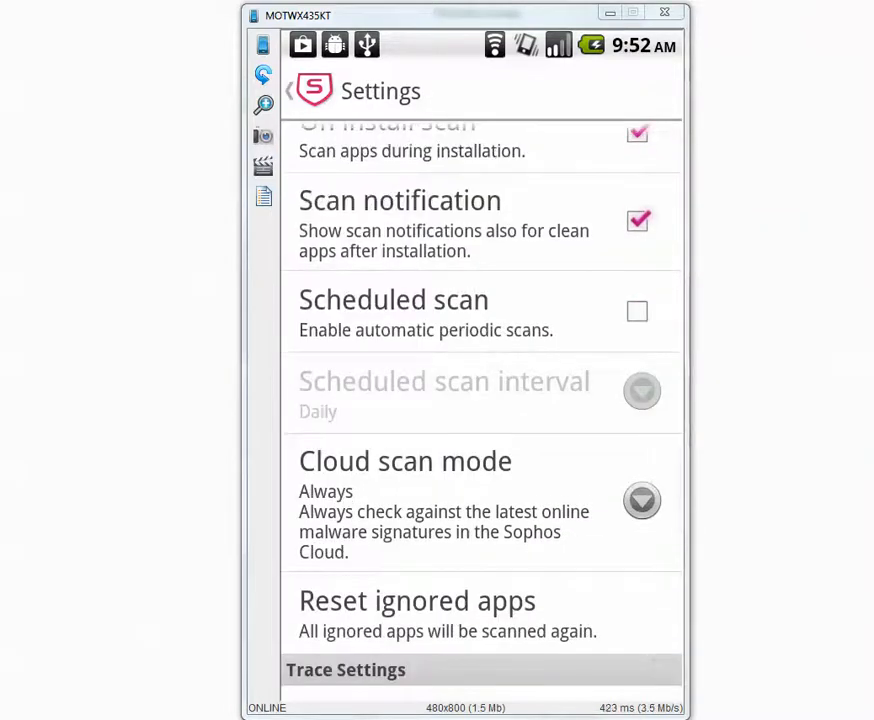
Start a full device scan covering 95 apps and 521 files, finding 327 threats.
{"action": "left_click", "coordinate": [288, 90]}
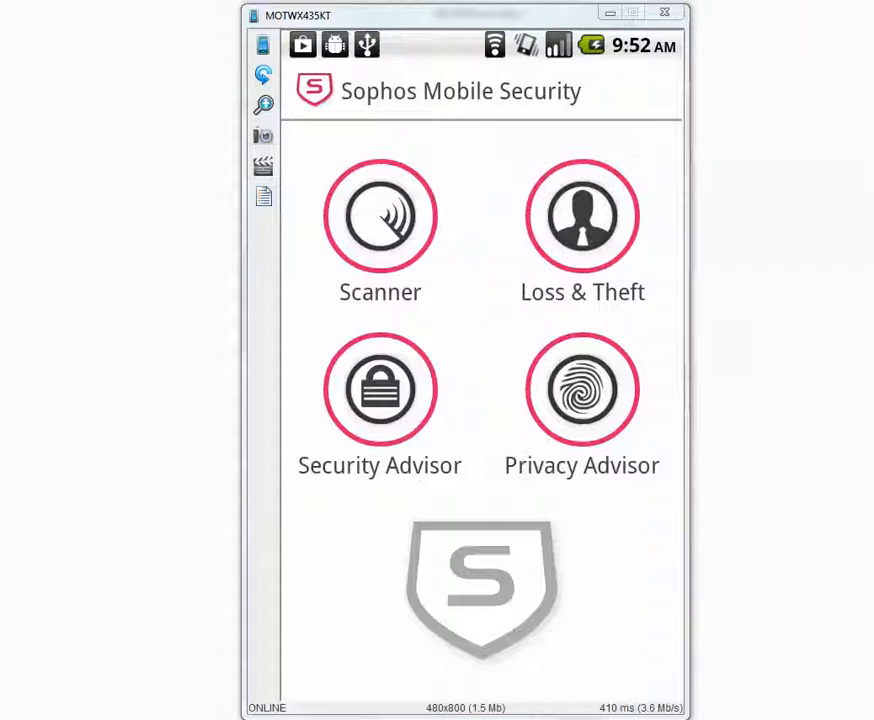
{"action": "left_click", "coordinate": [380, 216]}
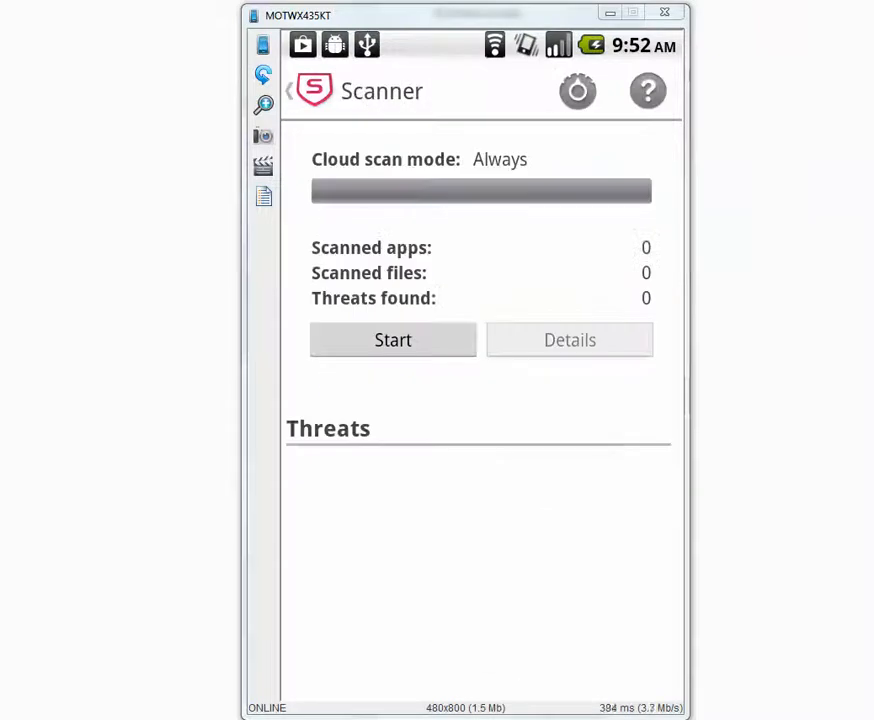
{"action": "left_click", "coordinate": [392, 340]}
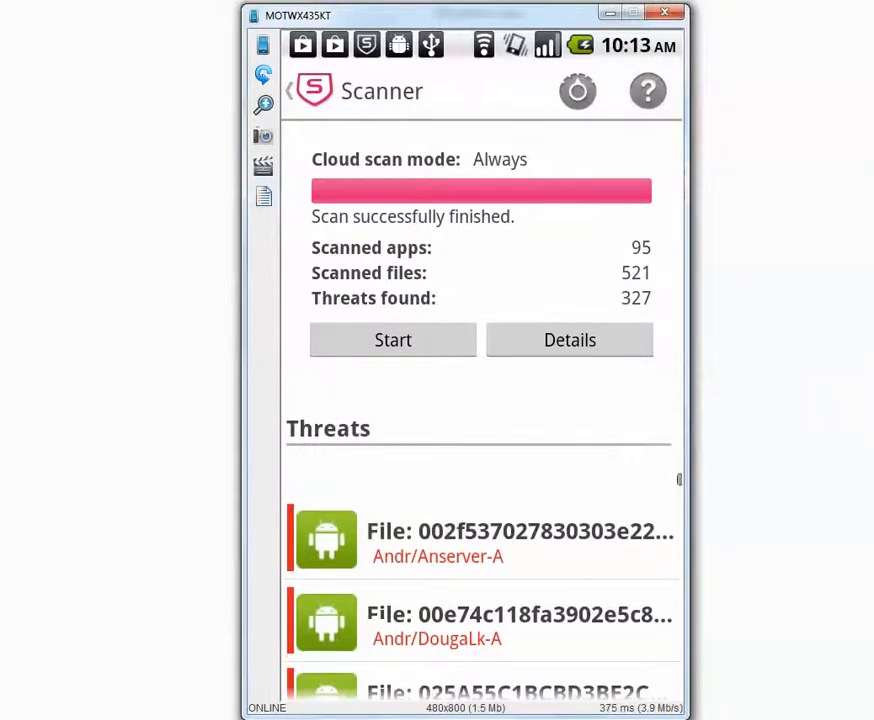
Remove the first detected threat and then delete all remaining threats.
{"action": "left_click", "coordinate": [480, 538]}
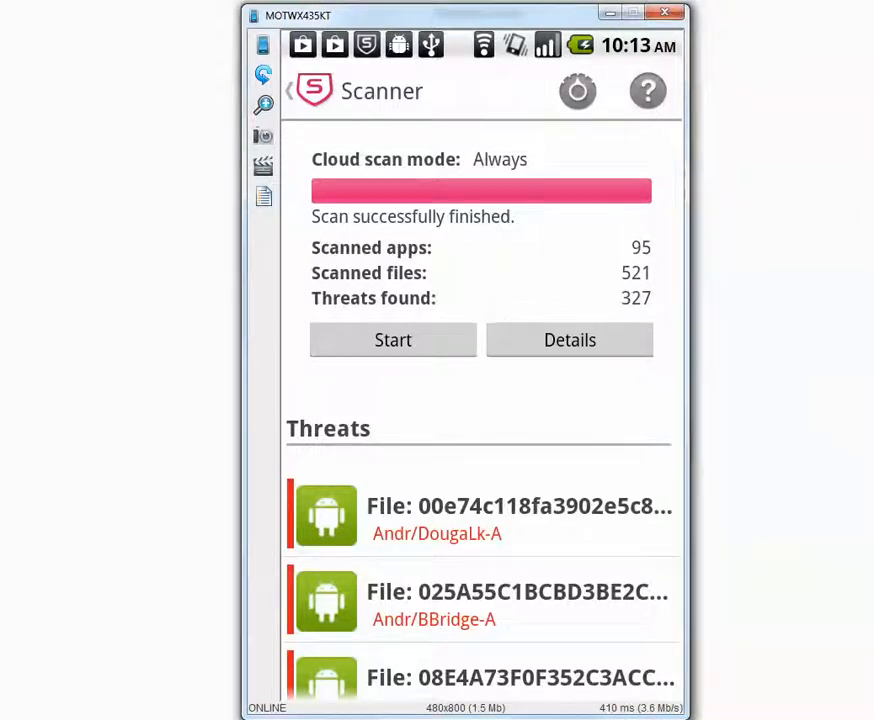
{"action": "left_click", "coordinate": [568, 340]}
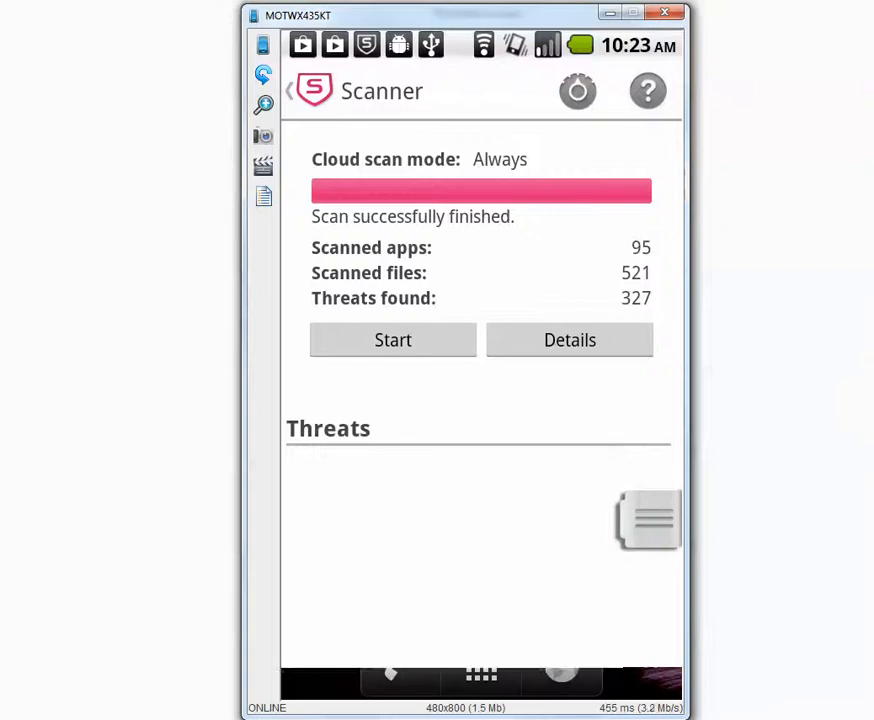
Recheck the scanner's empty Threats list, then go to the Android home screen.
{"action": "left_click", "coordinate": [288, 92]}
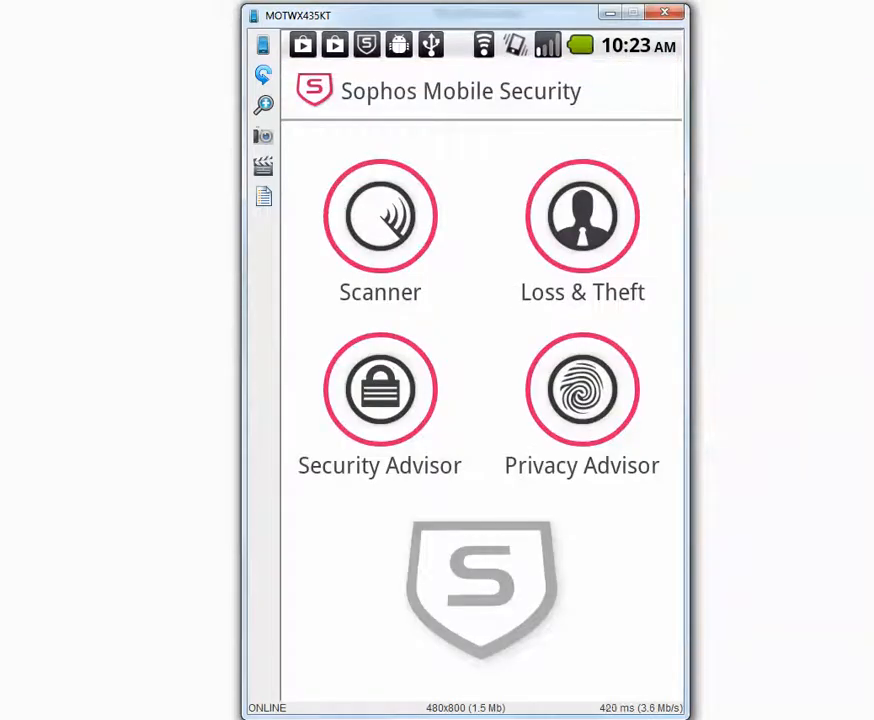
{"action": "left_click", "coordinate": [380, 216]}
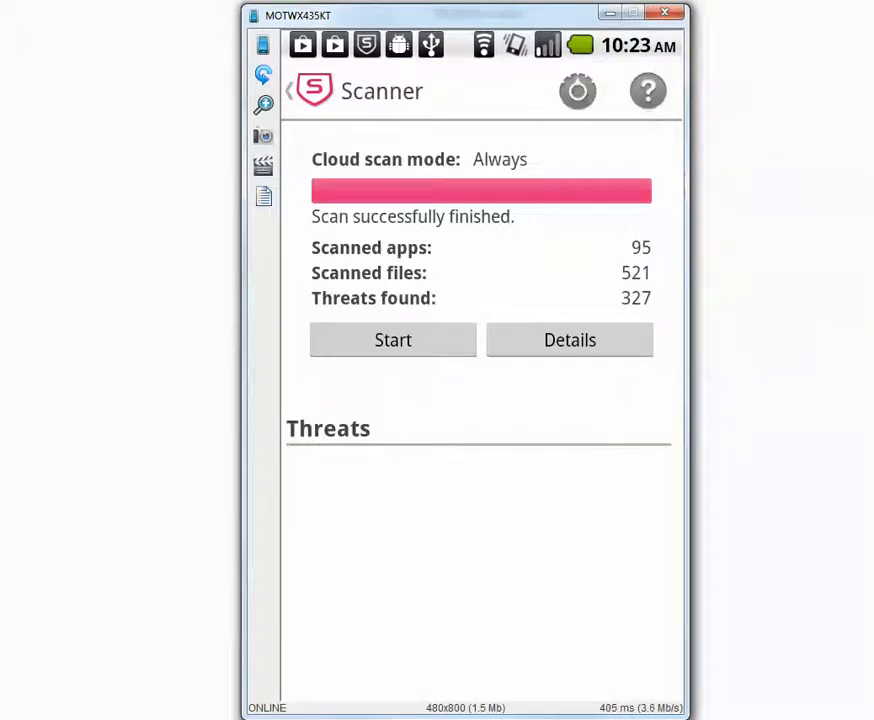
{"action": "left_click", "coordinate": [392, 340]}
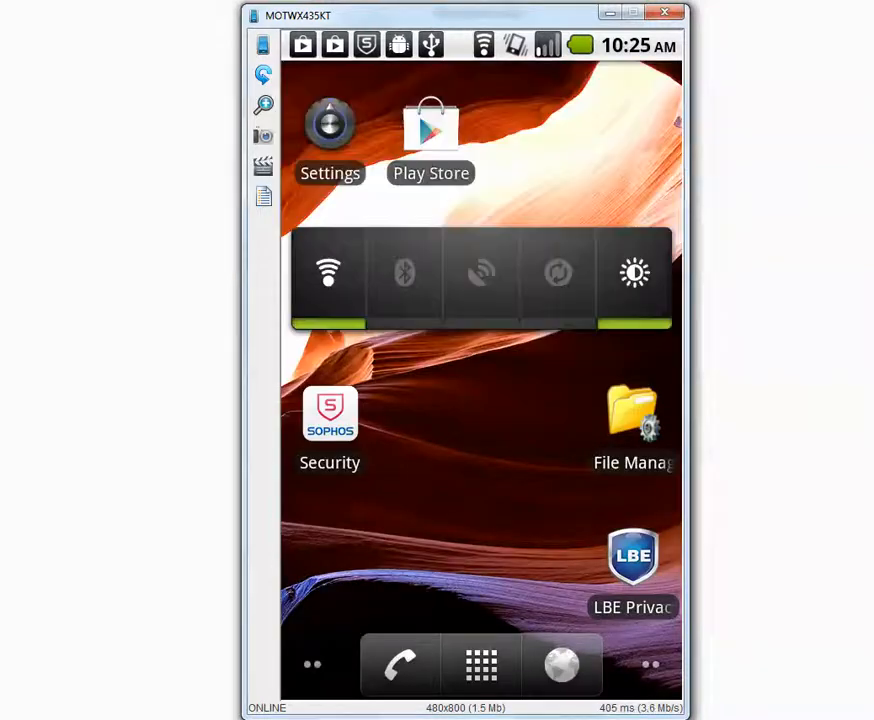
Browse File Manager to the SD card's 332 folder and install the toolbox APK.
{"action": "left_click", "coordinate": [632, 420]}
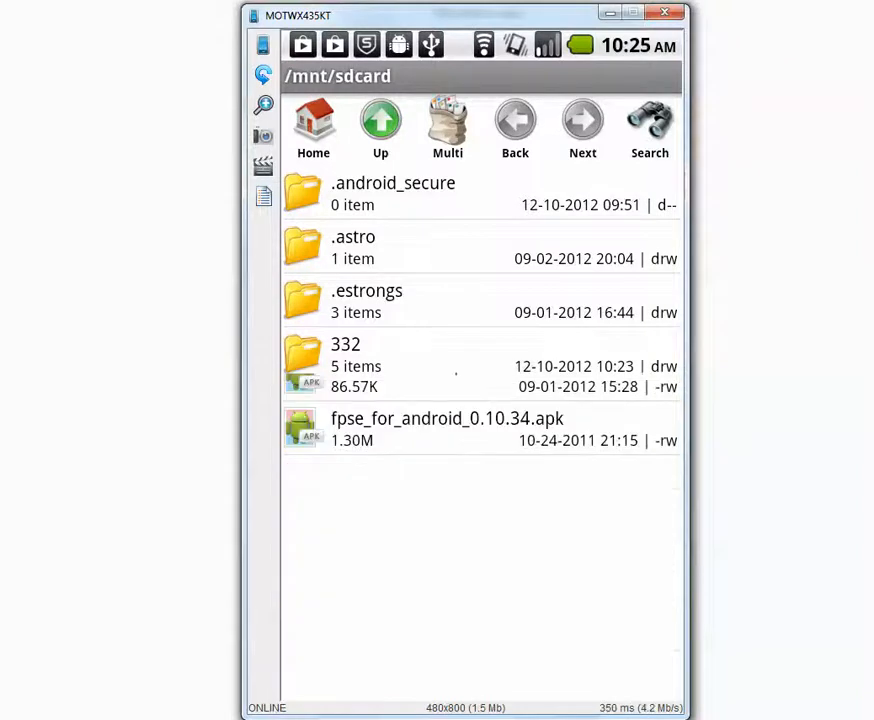
{"action": "double_click", "coordinate": [344, 356]}
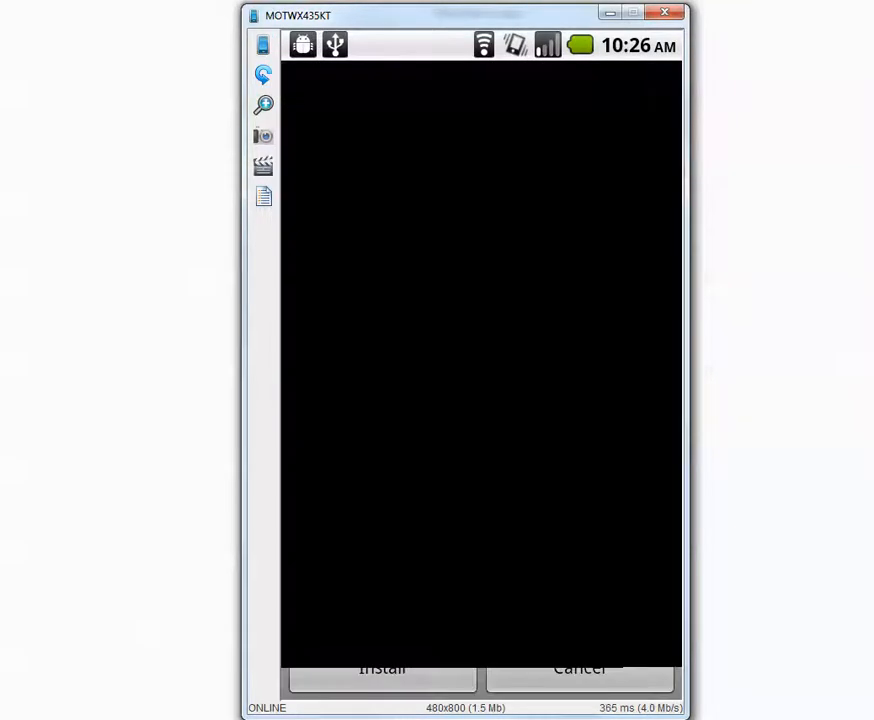
{"action": "left_click", "coordinate": [382, 668]}
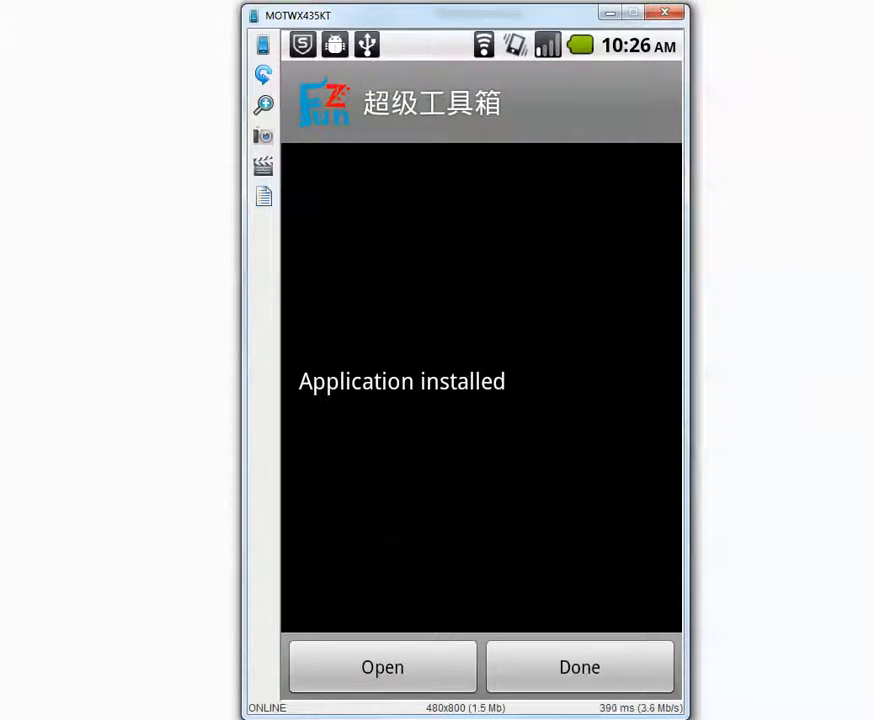
Finish the toolbox install and install Bang Bang Racing, leading into the IranianFoods attempt.
{"action": "left_click", "coordinate": [580, 668]}
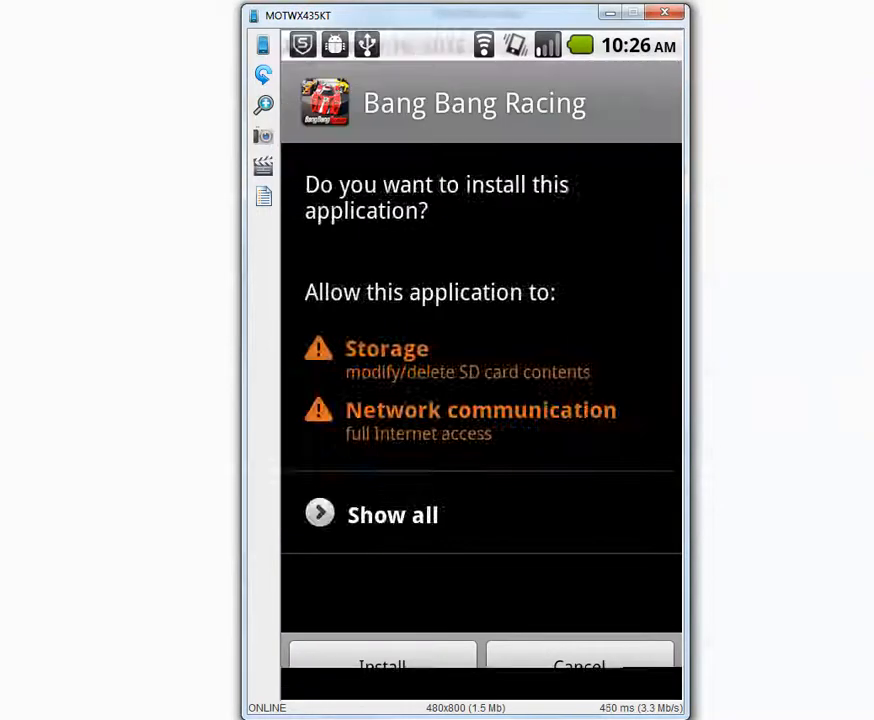
{"action": "left_click", "coordinate": [382, 664]}
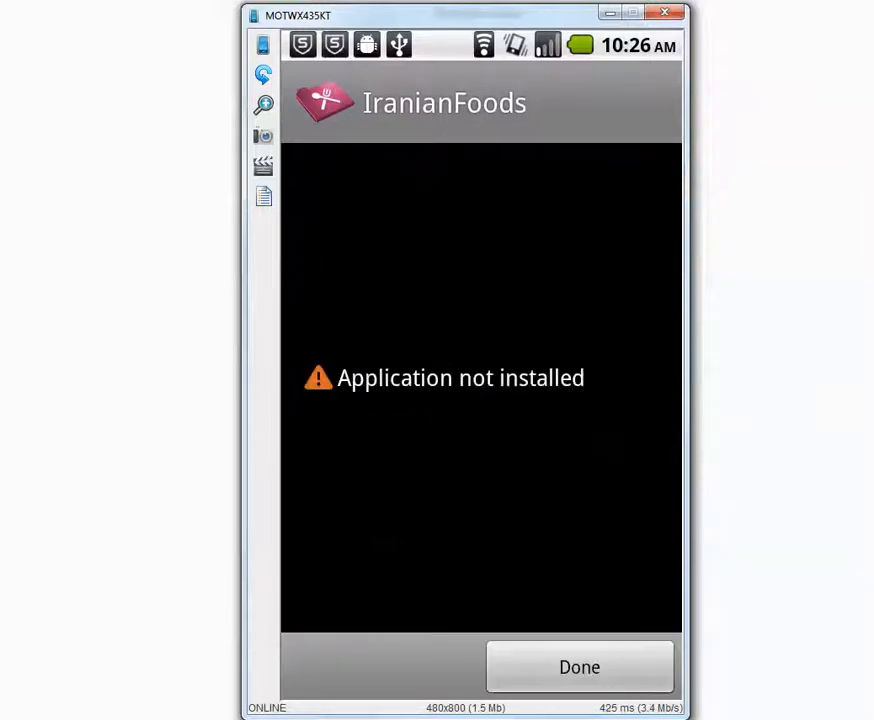
Dismiss the failed IranianFoods notice, install 3D Cube, and return to the 332 folder list.
{"action": "left_click", "coordinate": [580, 668]}
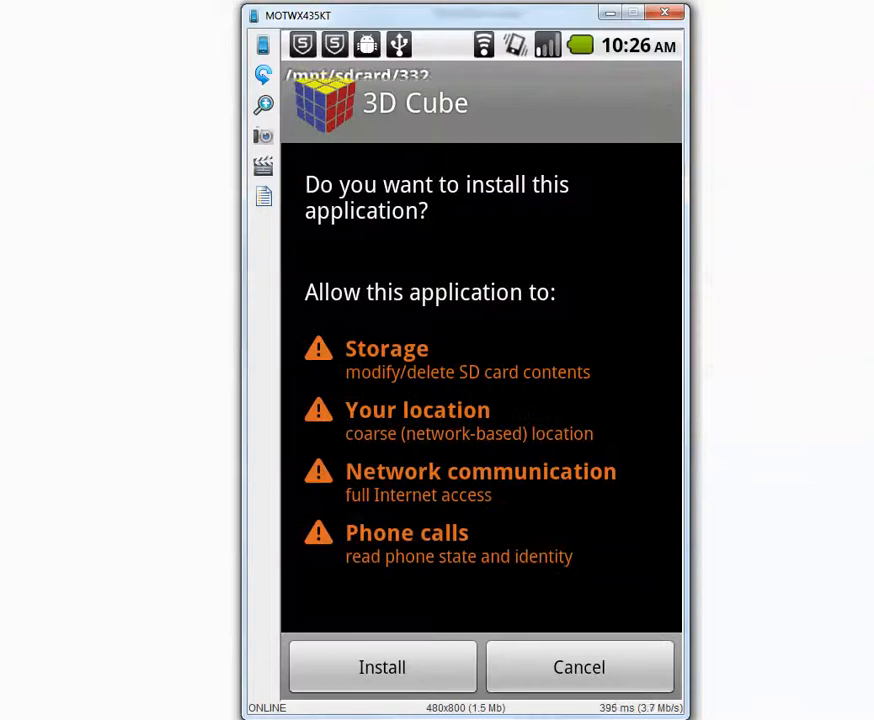
{"action": "left_click", "coordinate": [382, 668]}
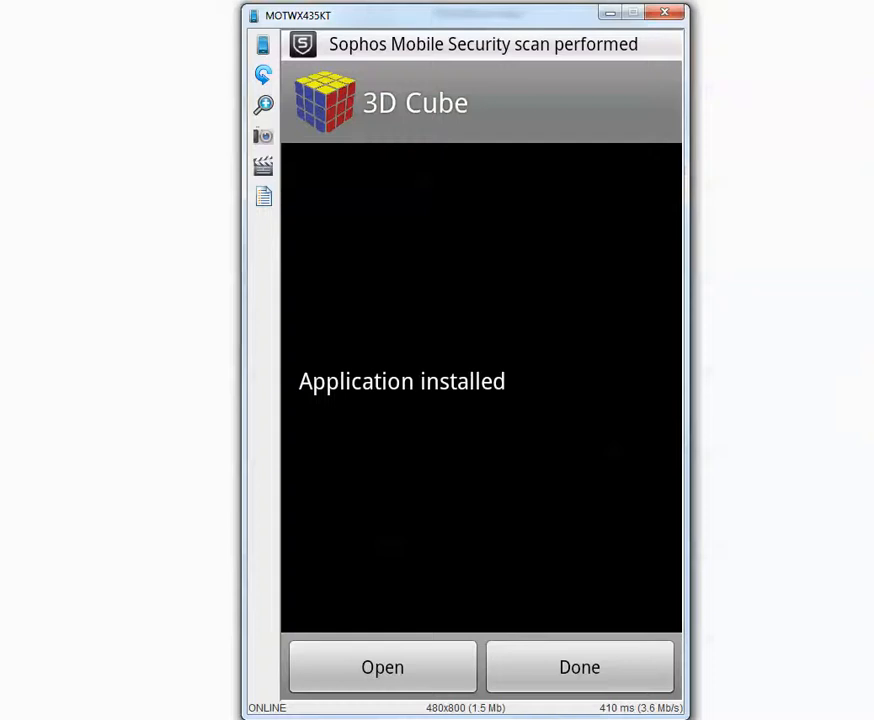
{"action": "left_click", "coordinate": [580, 668]}
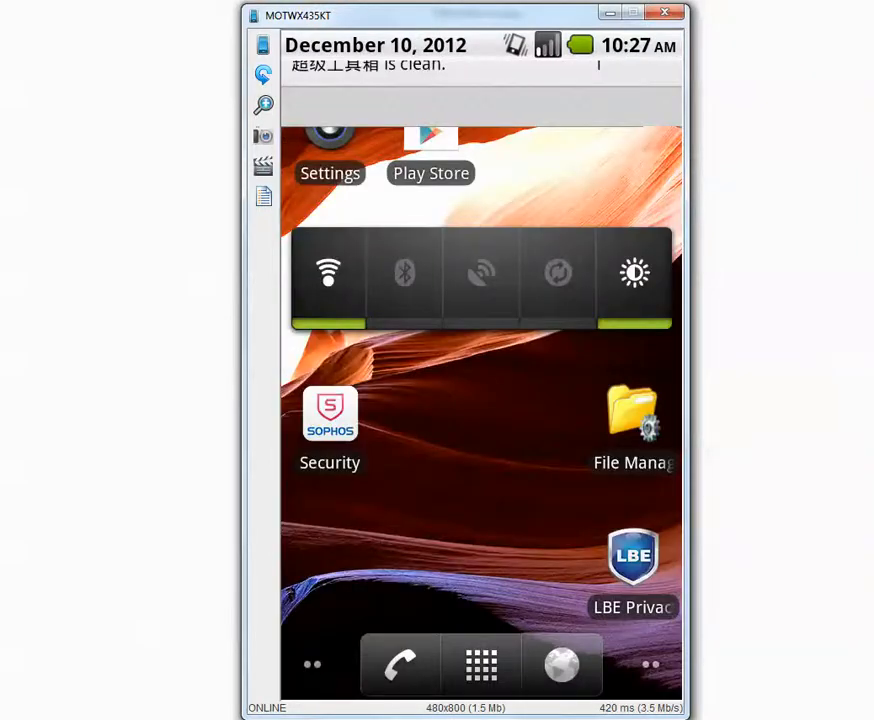
{"action": "left_click", "coordinate": [632, 414]}
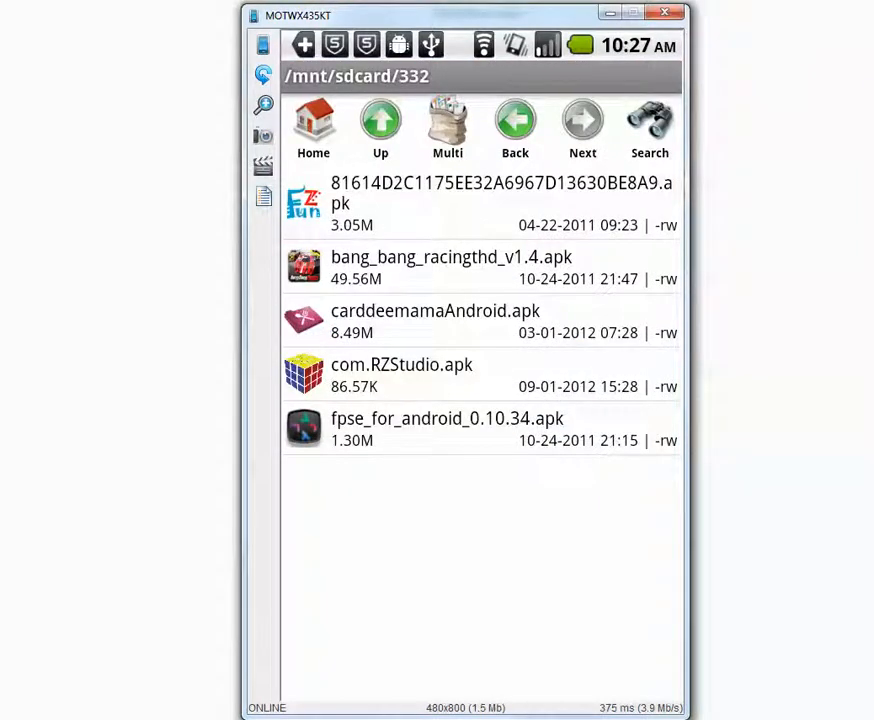